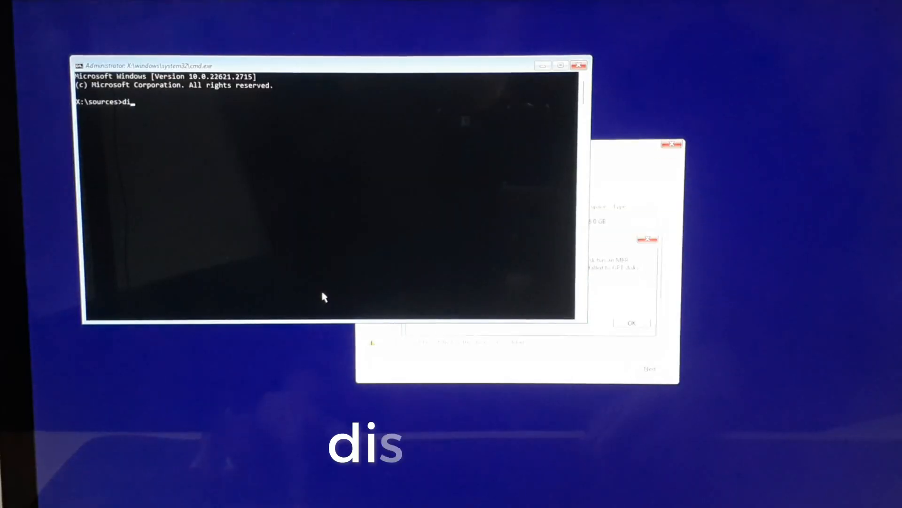
Launch the DiskPart utility from the X:\sources prompt
text(skpart)
text(list)
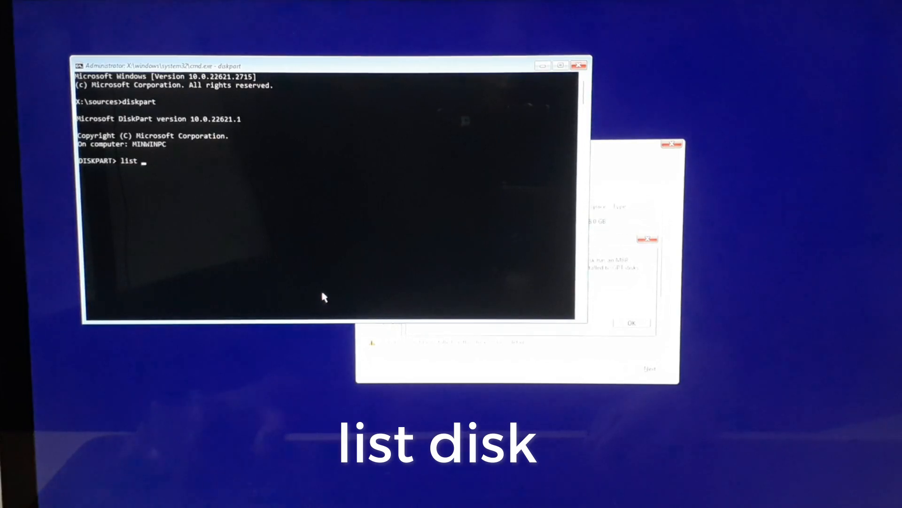
List the disks, select the 238 GB Disk 0 and wipe it with clean
text(disk)
text(clean)
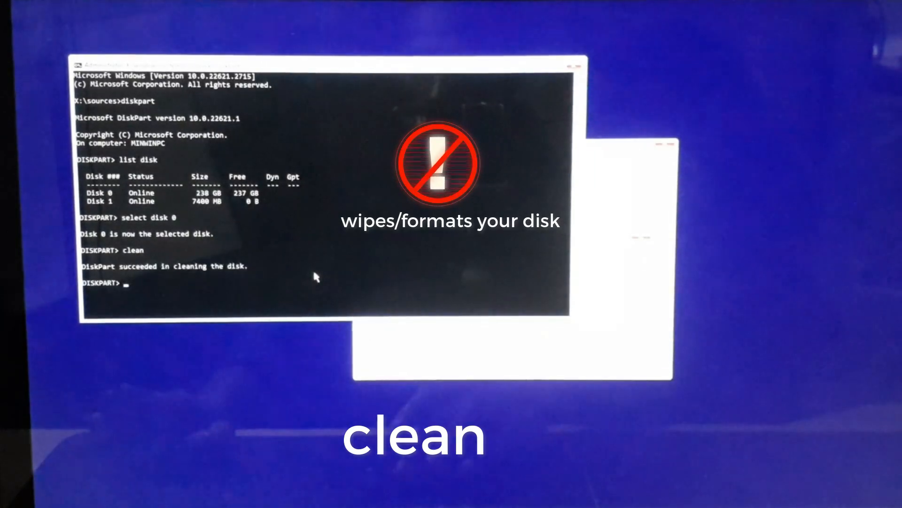
Convert Disk 0 to GPT and exit DiskPart
text(convert GPT)
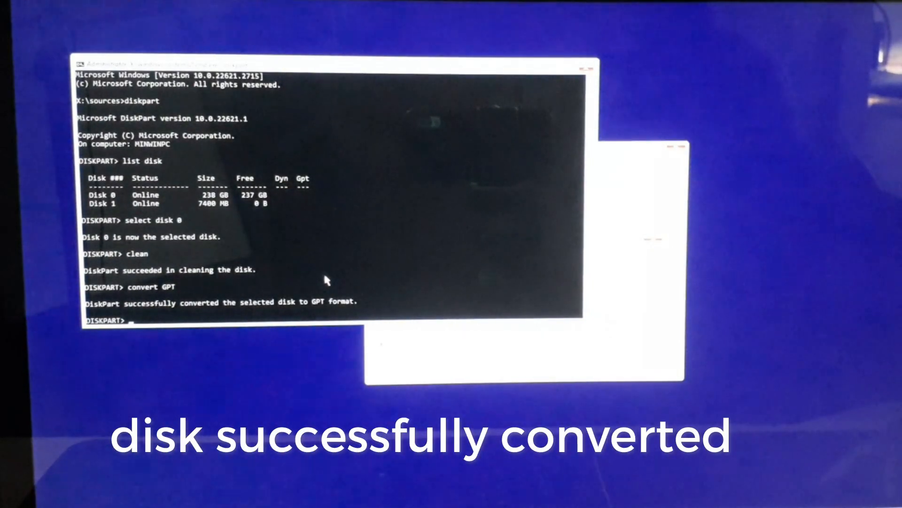
text(exit)
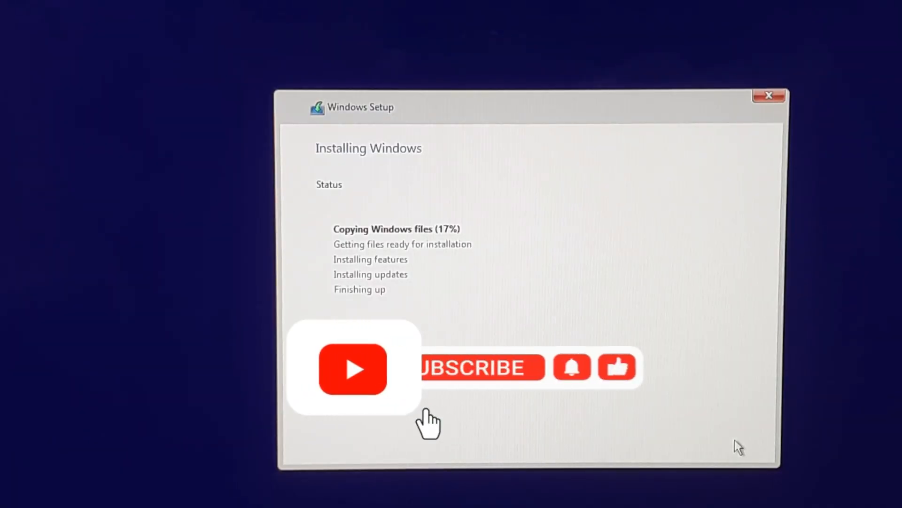
Let Windows Setup continue copying Windows files to the disk
click(482, 367)
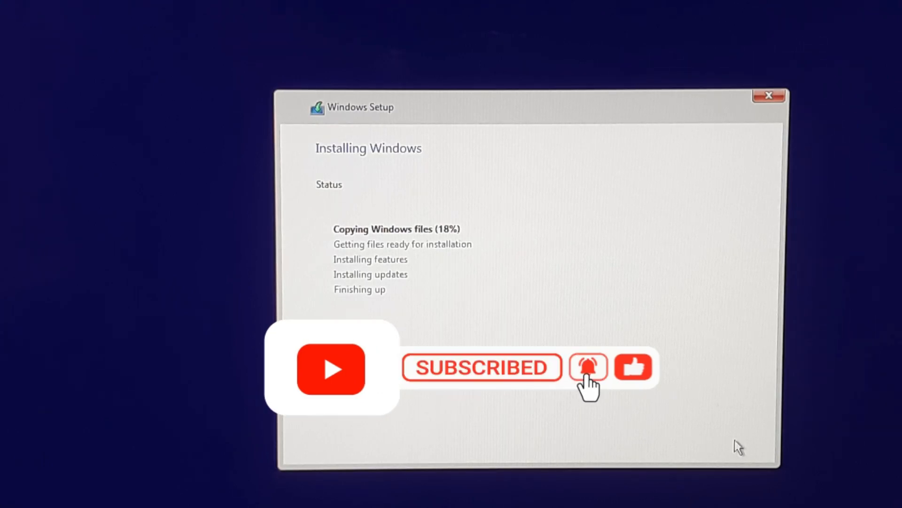